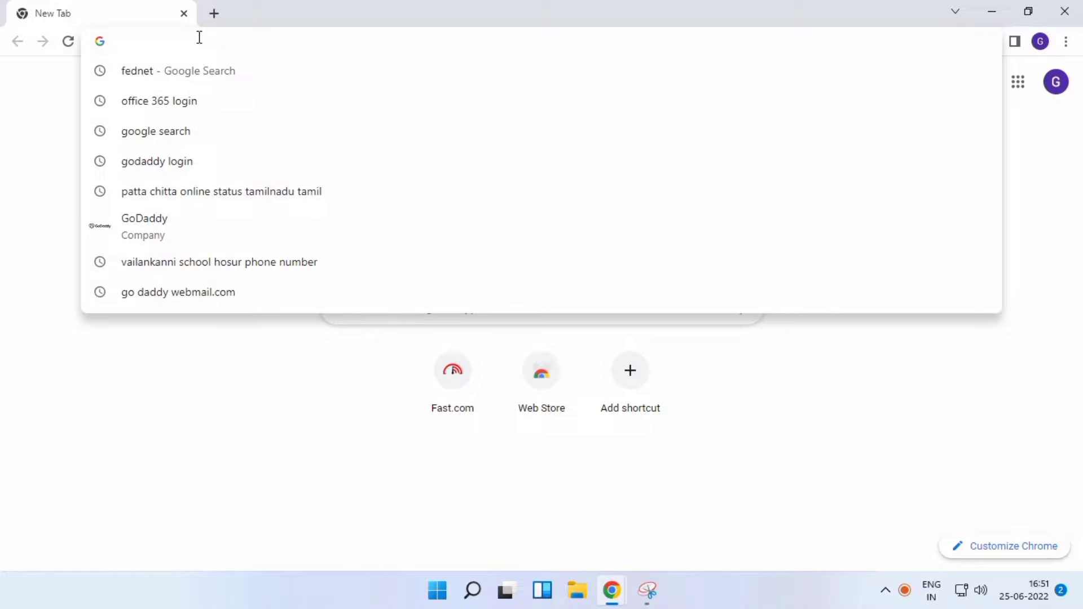
Step: Search 'office 365 login' in Chrome to reach the office.com home page
{"action": "left_click", "coordinate": [159, 101]}
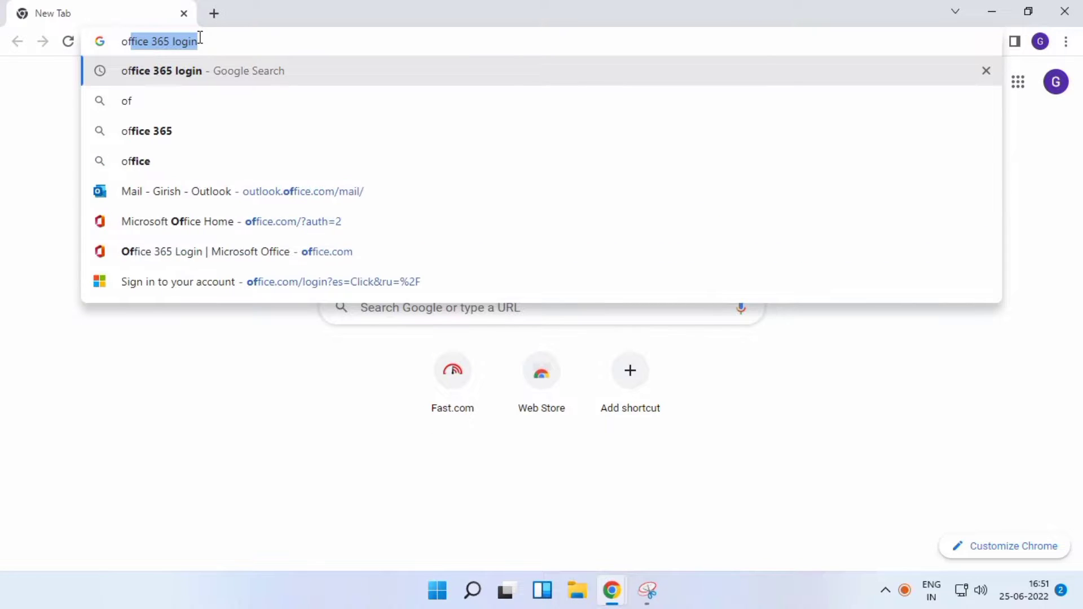
{"action": "key", "text": "Return"}
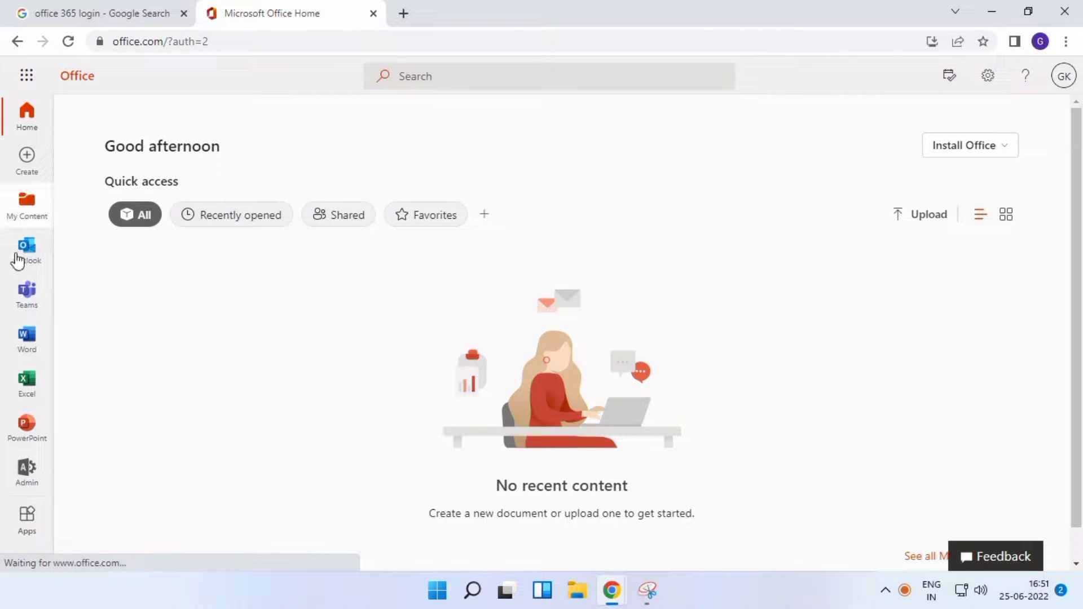
Step: Open Outlook from the Office sidebar and confirm staying signed in
{"action": "left_click", "coordinate": [27, 249]}
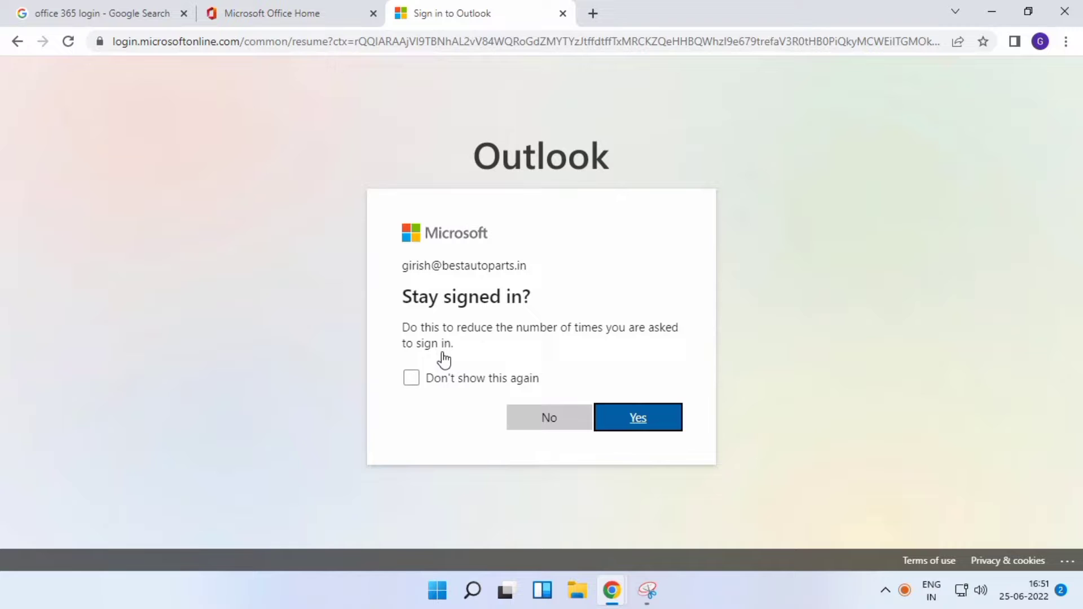
{"action": "left_click", "coordinate": [636, 418]}
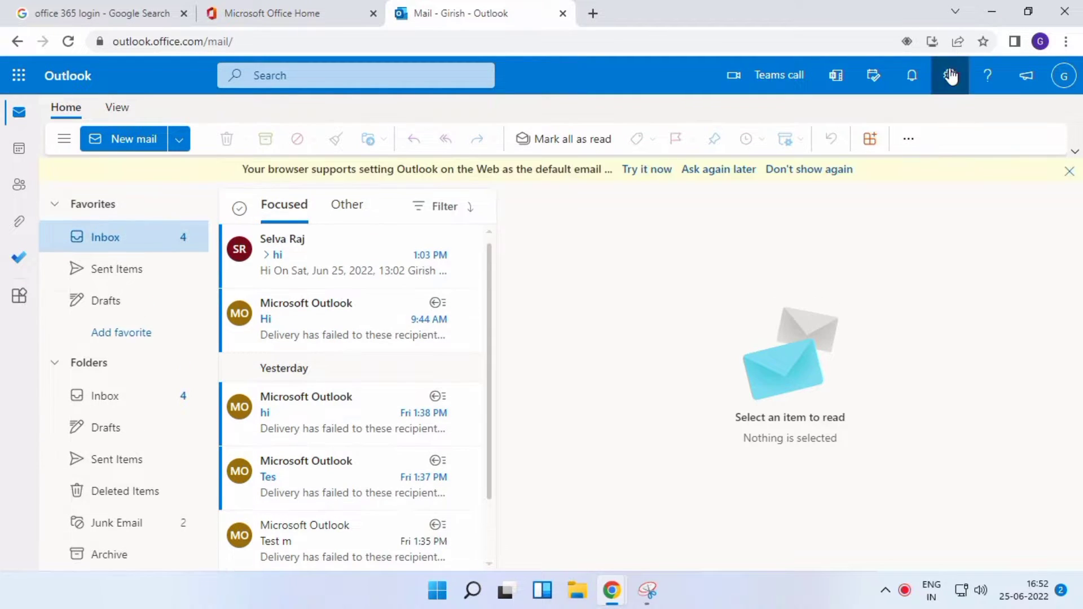
Step: Open Settings > Mail > Sync email to show POP, IMAP and SMTP details
{"action": "left_click", "coordinate": [950, 75]}
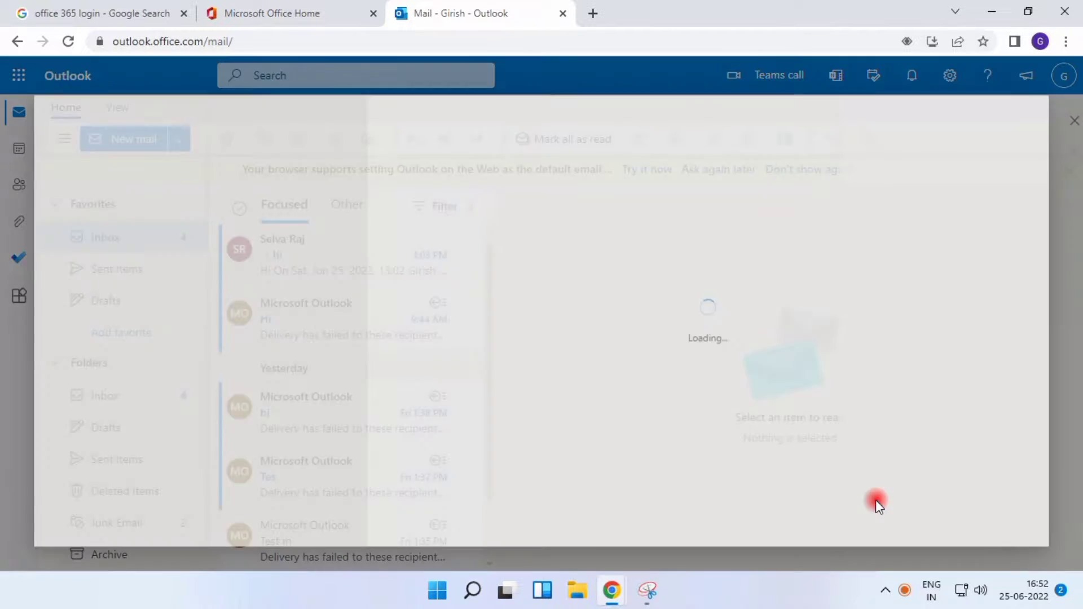
{"action": "left_click", "coordinate": [949, 75]}
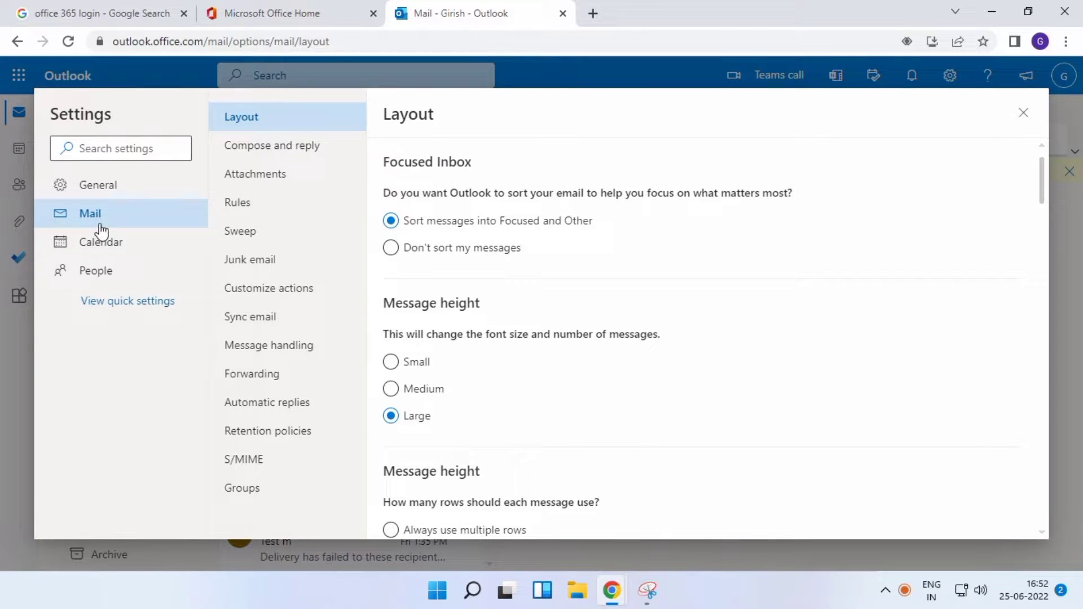
{"action": "mouse_move", "coordinate": [230, 258]}
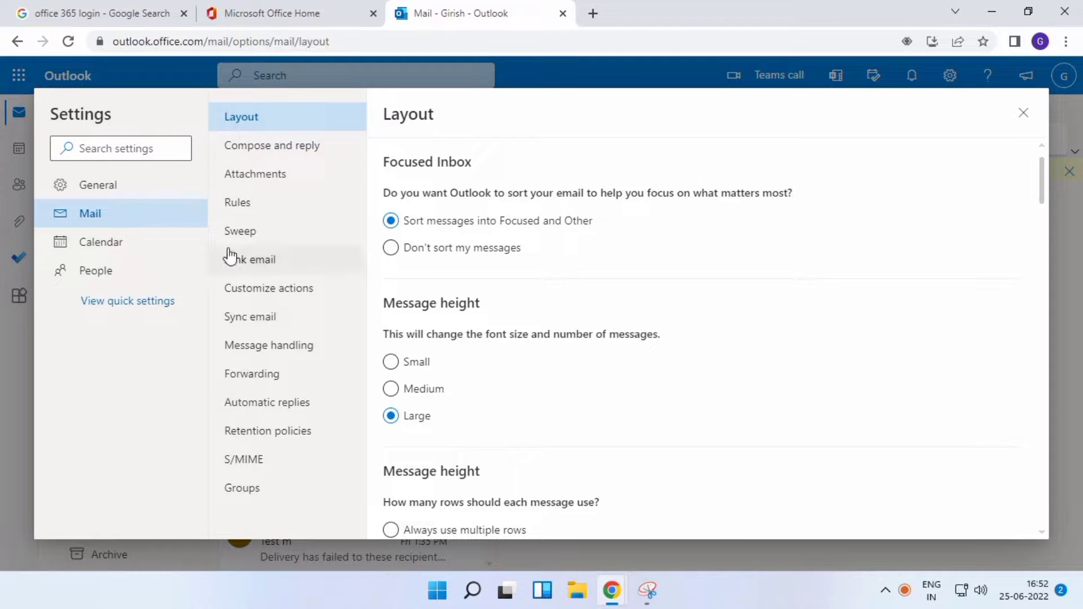
{"action": "mouse_move", "coordinate": [249, 316]}
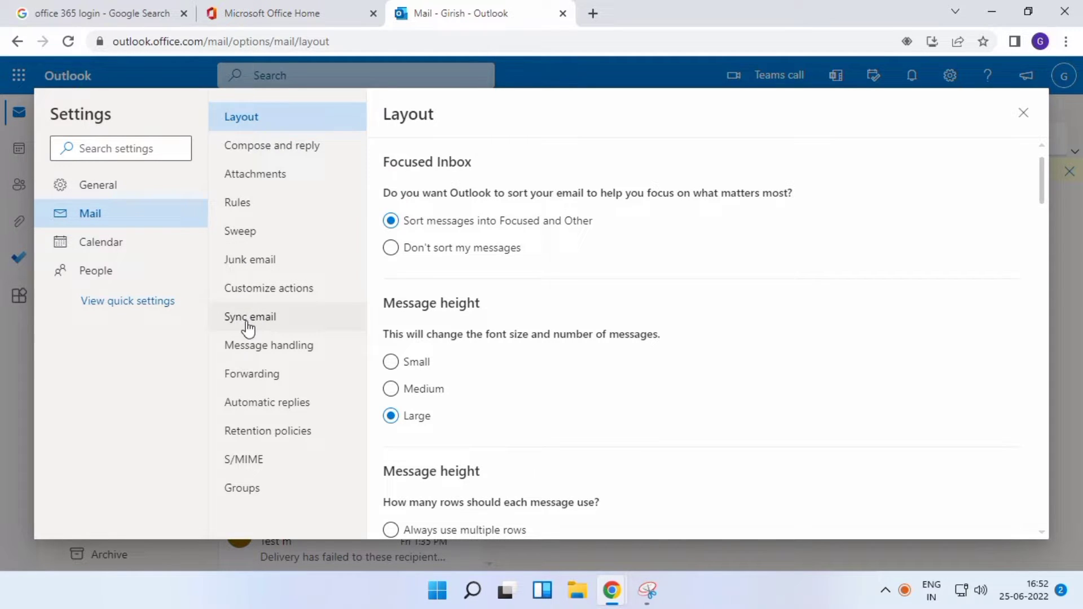
{"action": "left_click", "coordinate": [249, 316]}
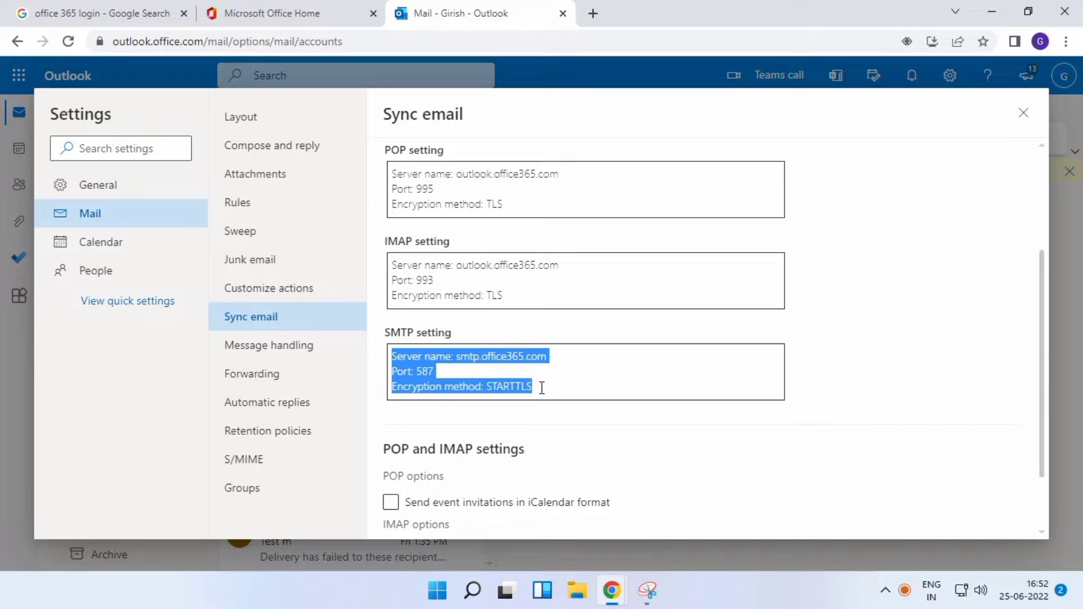
Step: Toggle the POP iCalendar option, select the SMTP details, and launch desktop Outlook's add-account window
{"action": "left_click", "coordinate": [591, 373]}
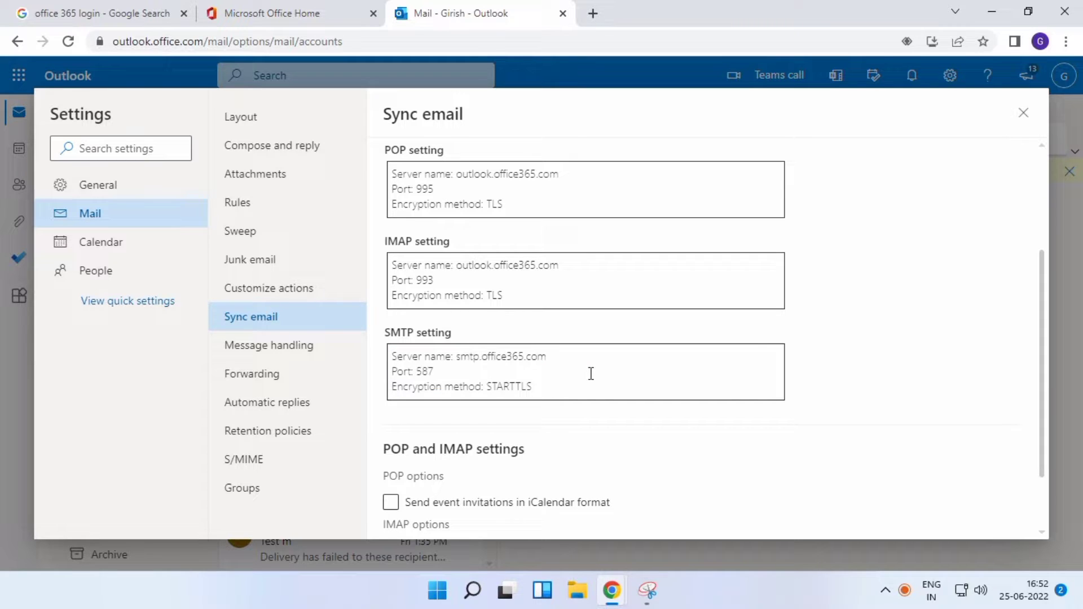
{"action": "left_click", "coordinate": [390, 430]}
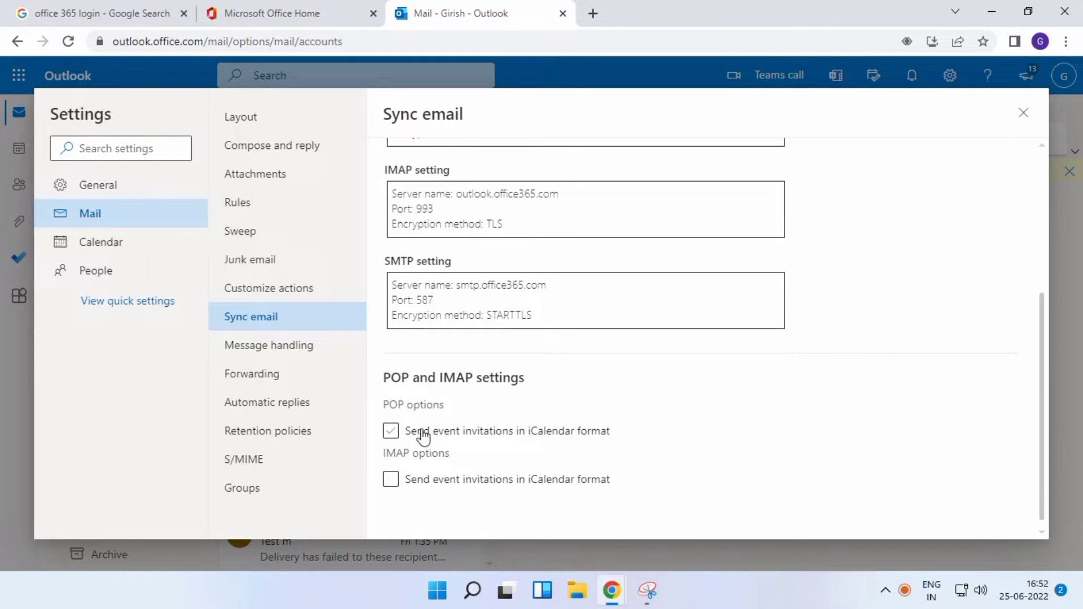
{"action": "left_click", "coordinate": [391, 430]}
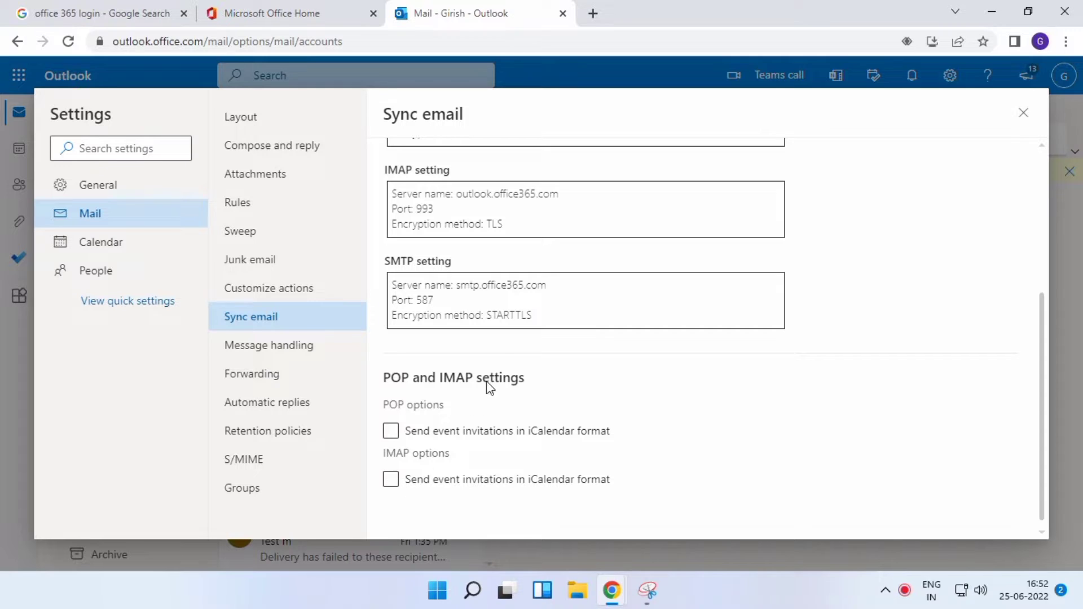
{"action": "scroll", "scroll_direction": "up", "scroll_amount": 3}
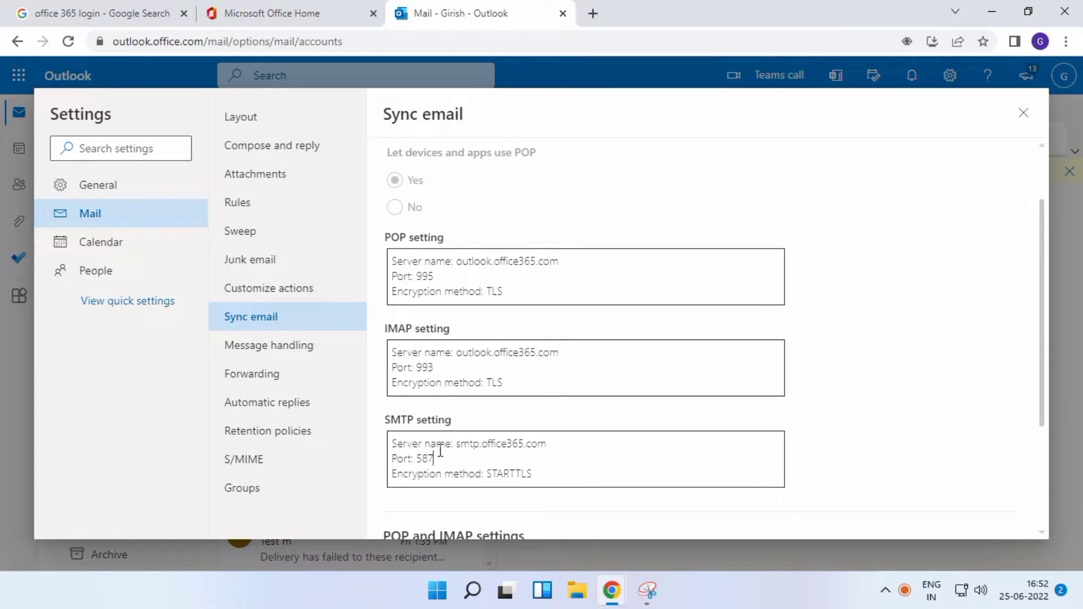
{"action": "double_click", "coordinate": [446, 291]}
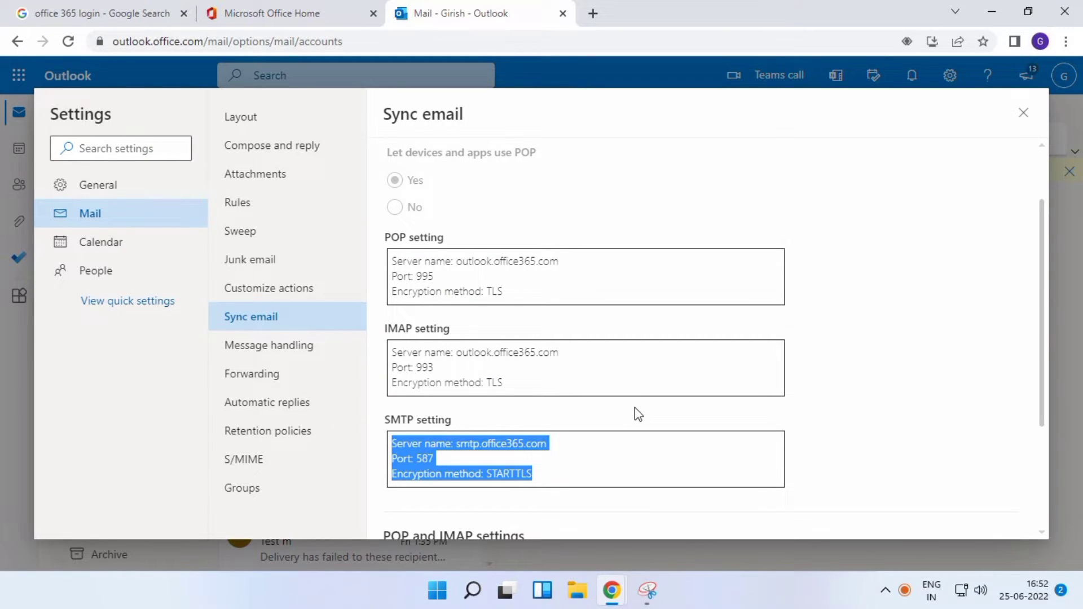
{"action": "left_click", "coordinate": [637, 412]}
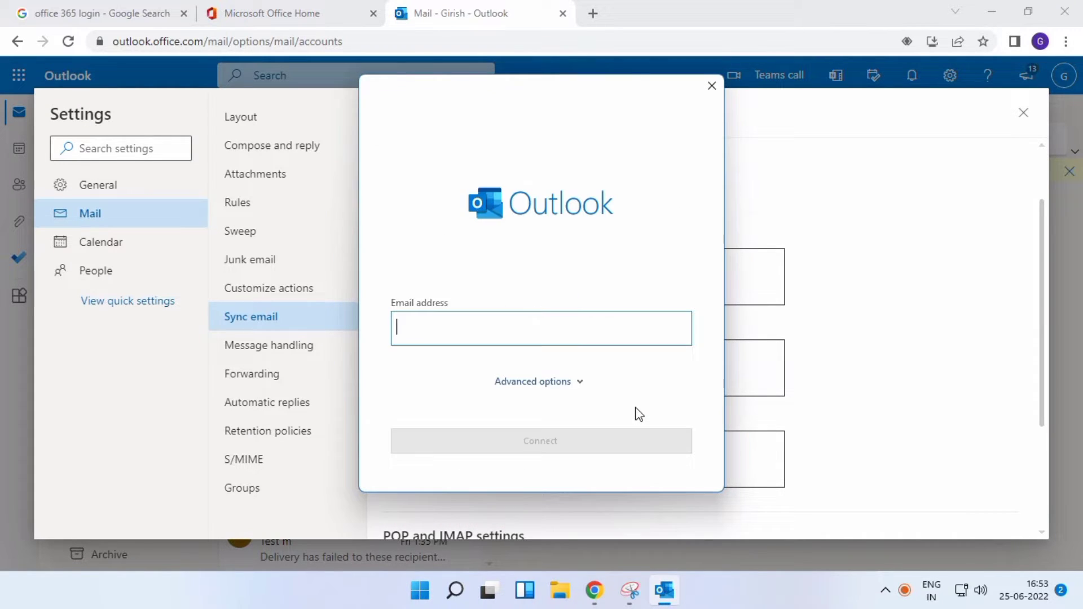
{"action": "left_click", "coordinate": [538, 381]}
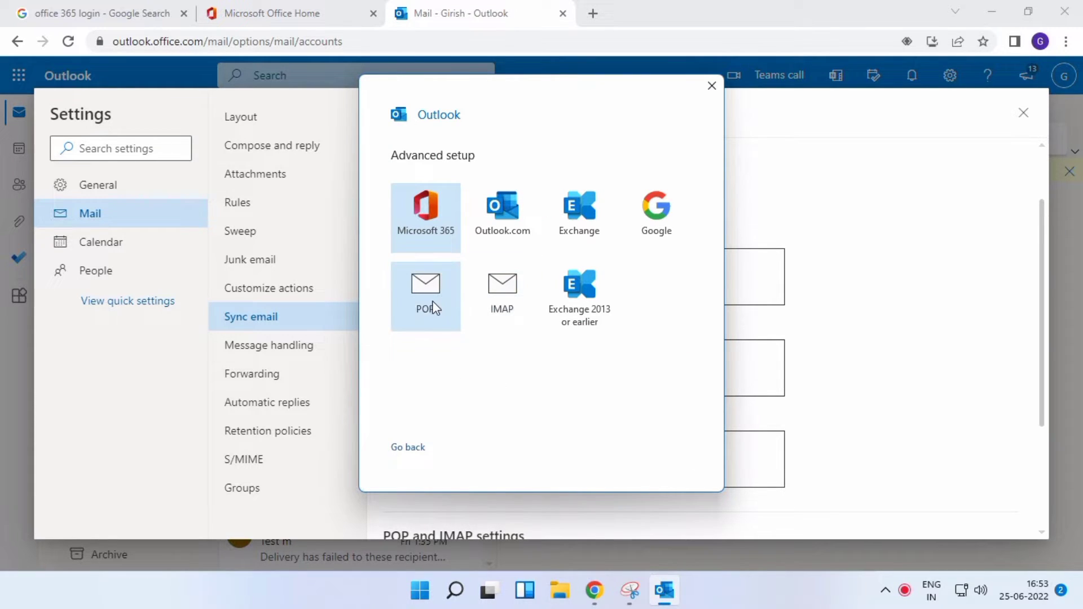
{"action": "left_click", "coordinate": [424, 295]}
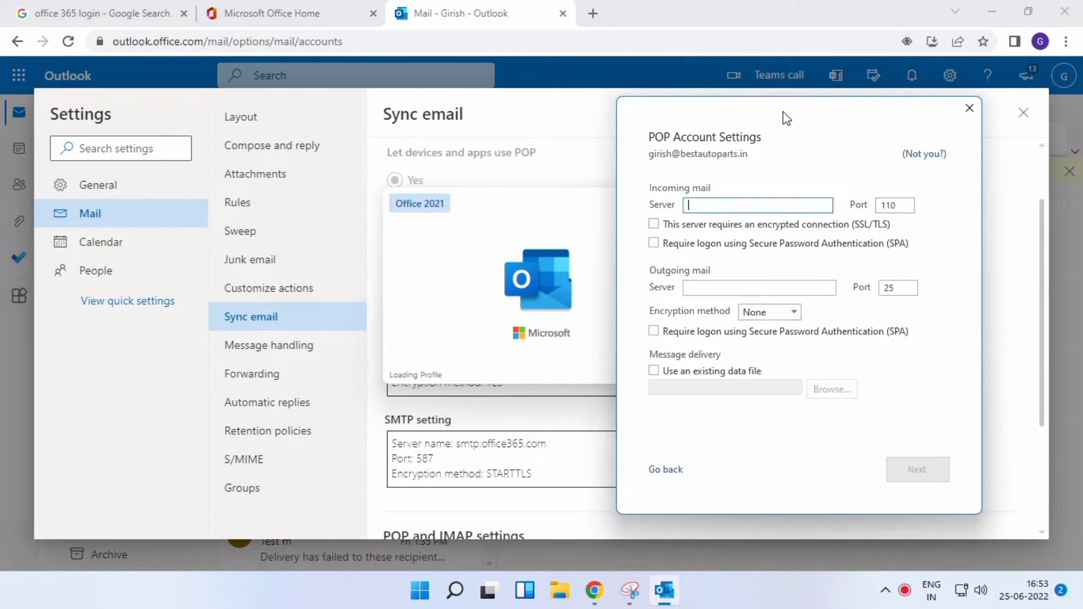
Step: Enter outlook.office365.com port 995 incoming, smtp.office365.com port 587 outgoing, with STARTTLS
{"action": "left_click", "coordinate": [969, 108]}
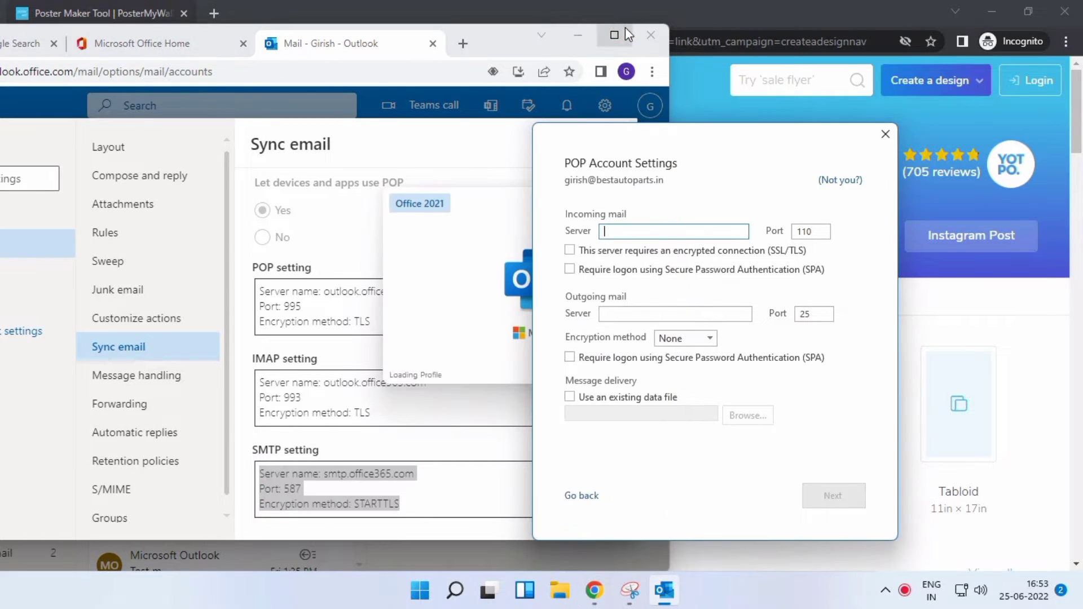
{"action": "mouse_move", "coordinate": [447, 67]}
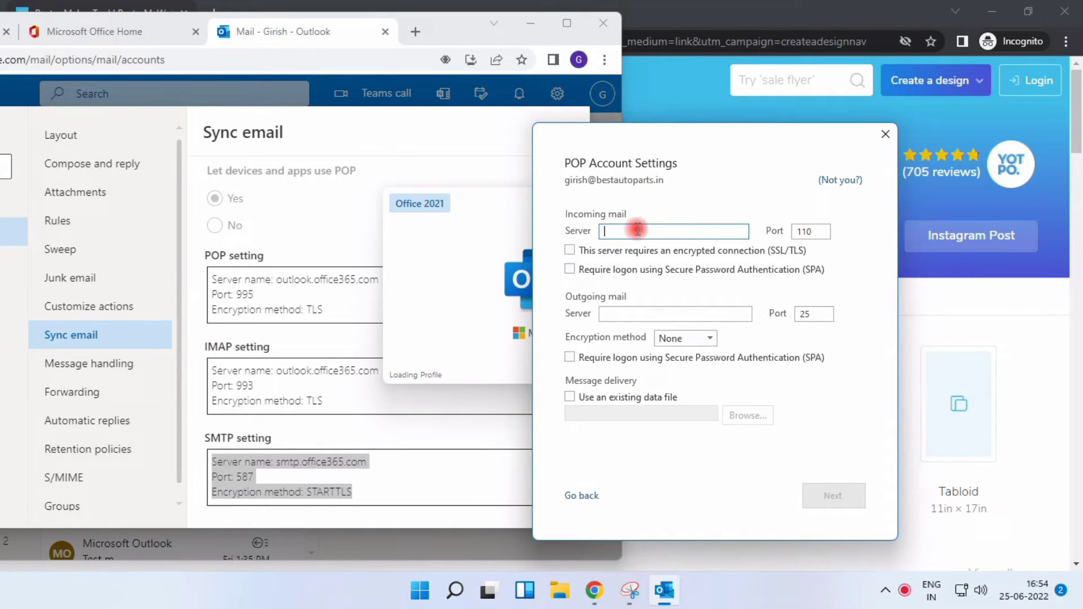
{"action": "type", "text": "outlook.office365.com"}
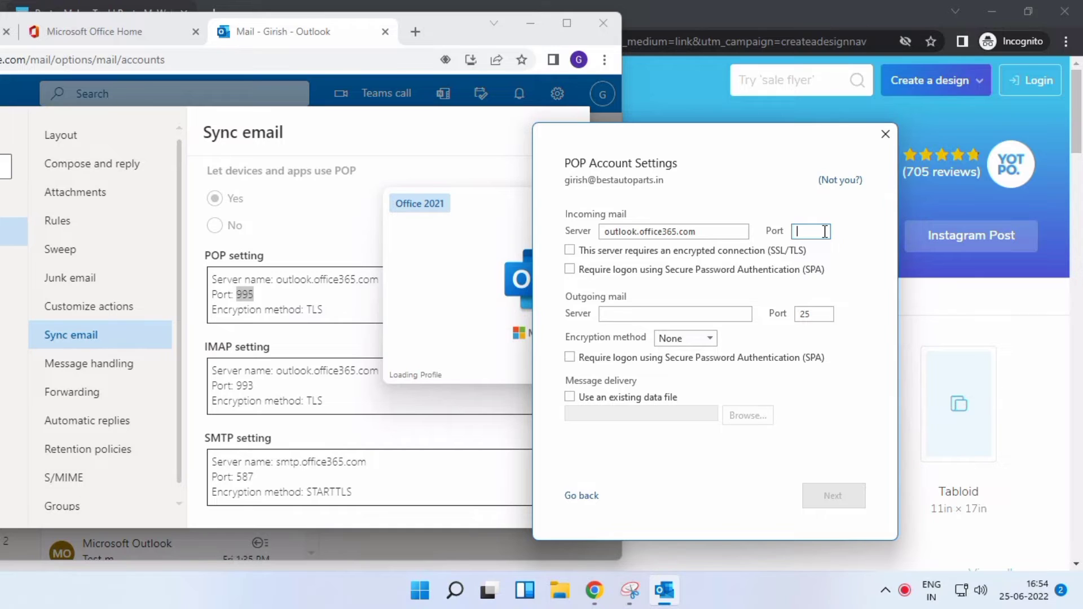
{"action": "type", "text": "995"}
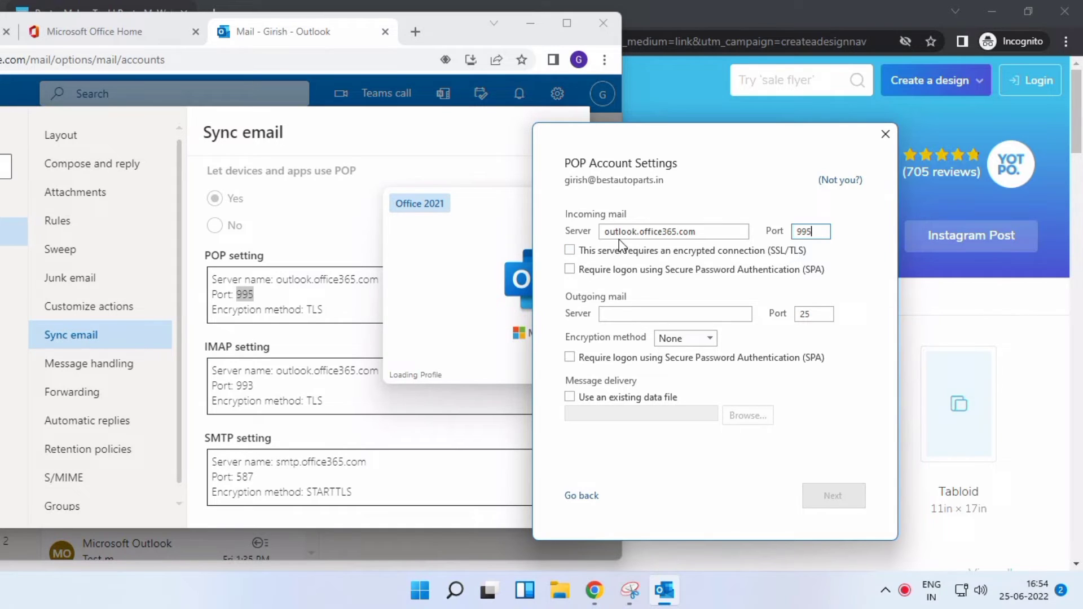
{"action": "mouse_move", "coordinate": [621, 286]}
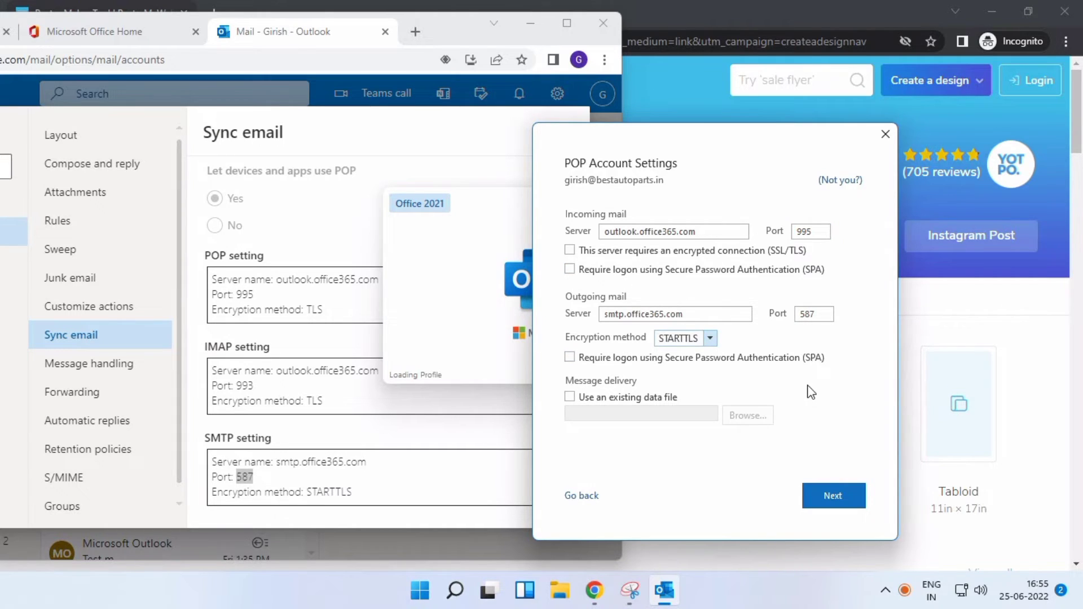
{"action": "left_click", "coordinate": [809, 387]}
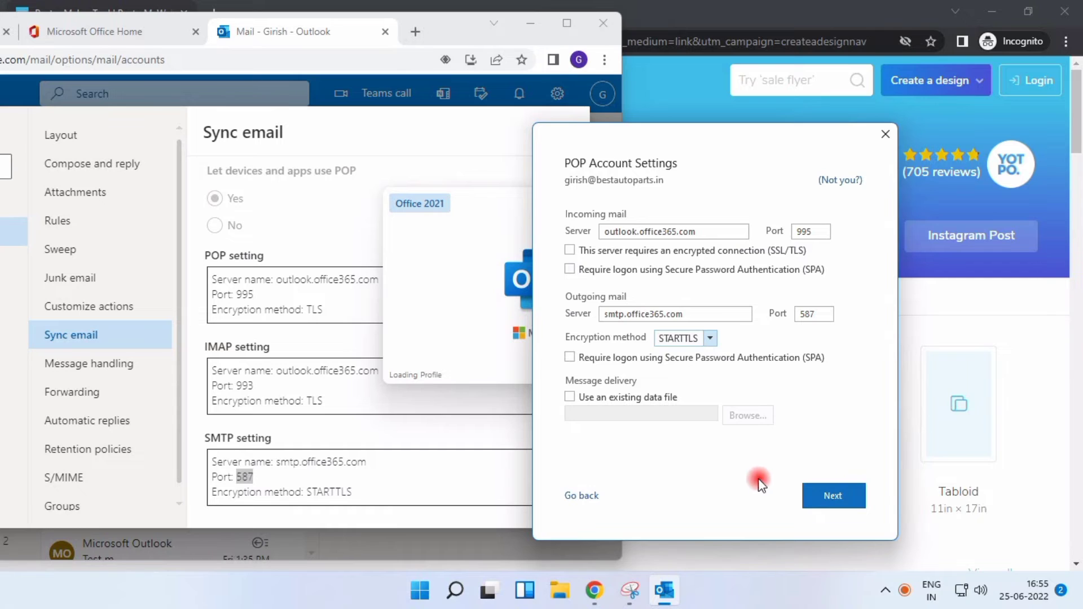
{"action": "mouse_move", "coordinate": [885, 134]}
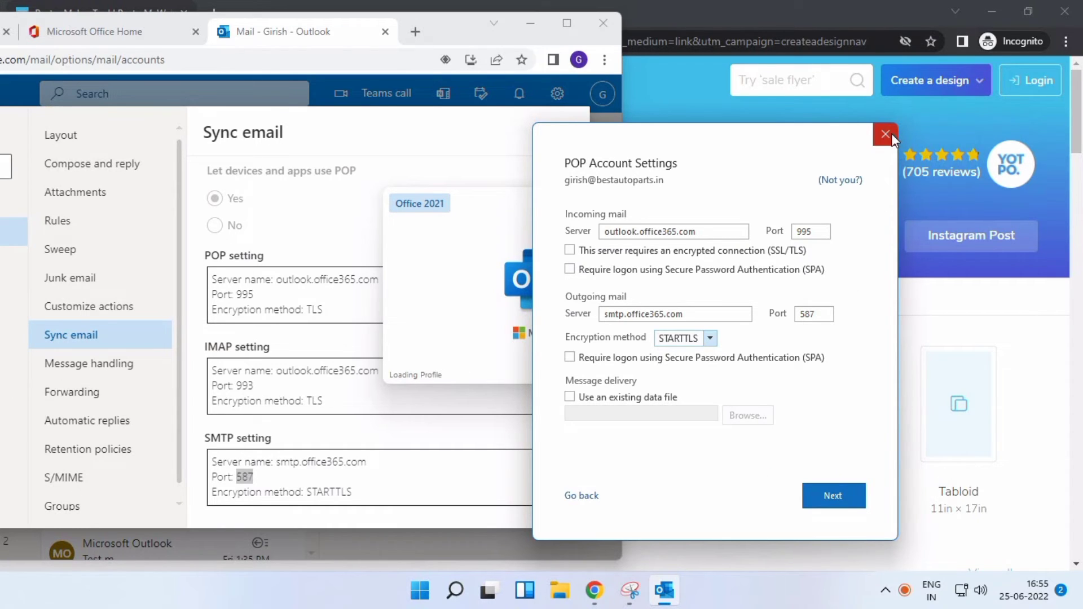
Step: Close the POP form, choose IMAP setup, and select the web IMAP server name
{"action": "left_click", "coordinate": [581, 495]}
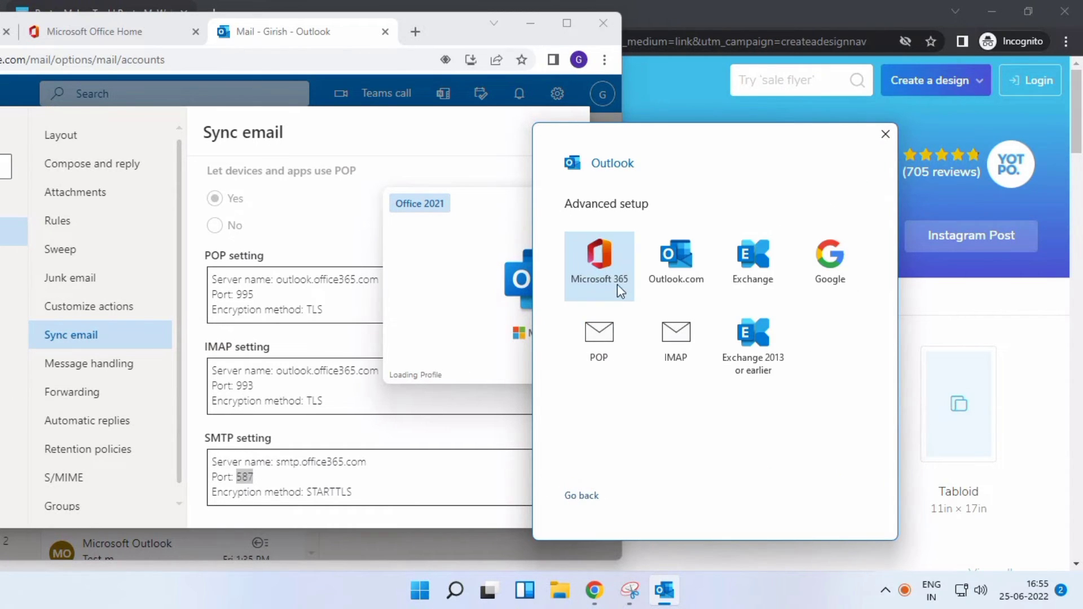
{"action": "left_click", "coordinate": [676, 338]}
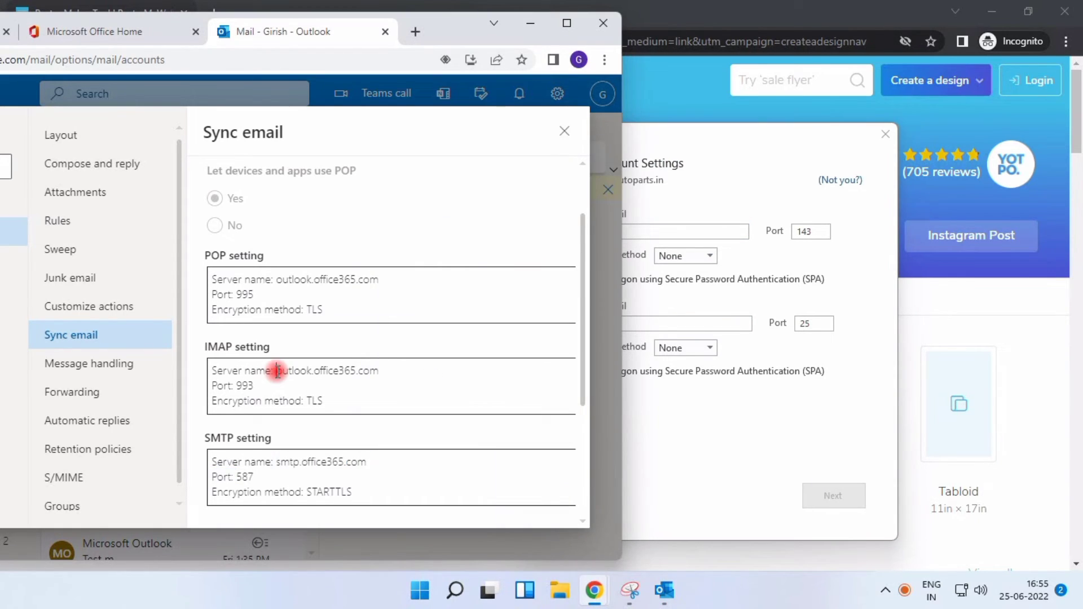
{"action": "double_click", "coordinate": [328, 370]}
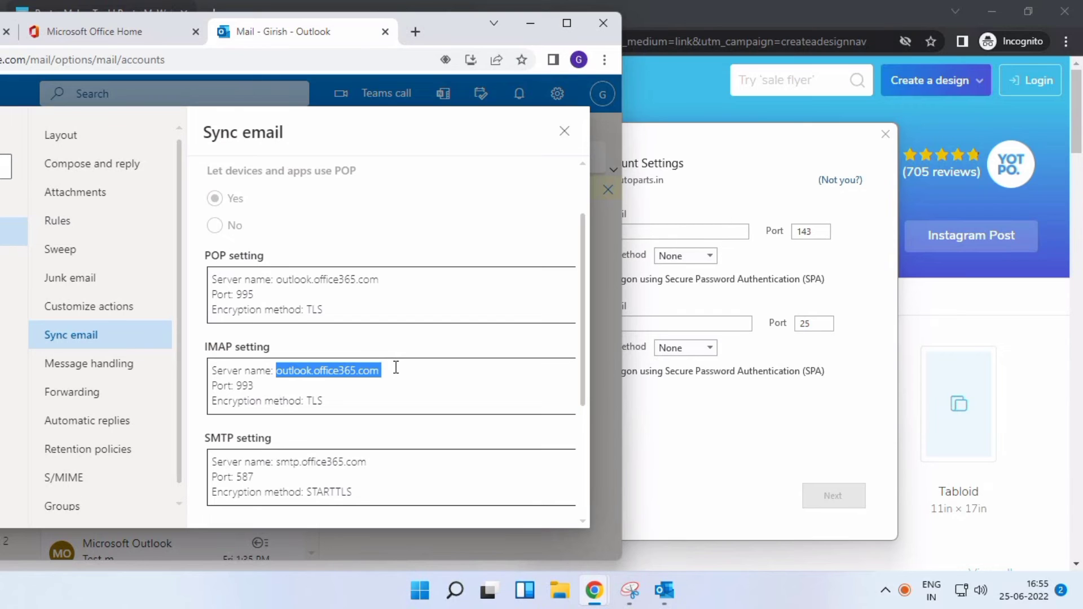